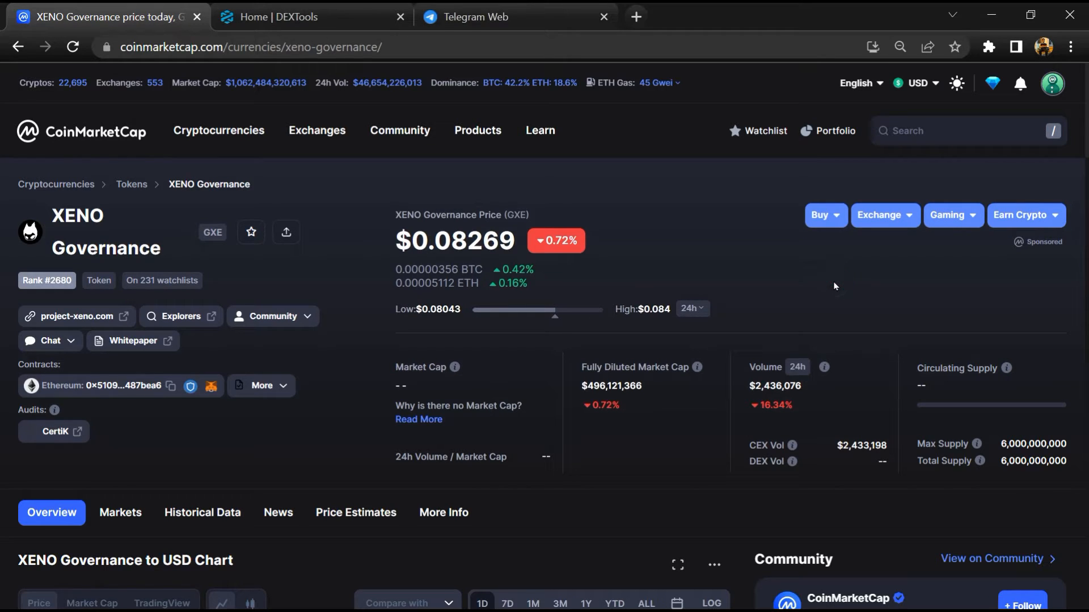
pyautogui.moveTo(808, 296)
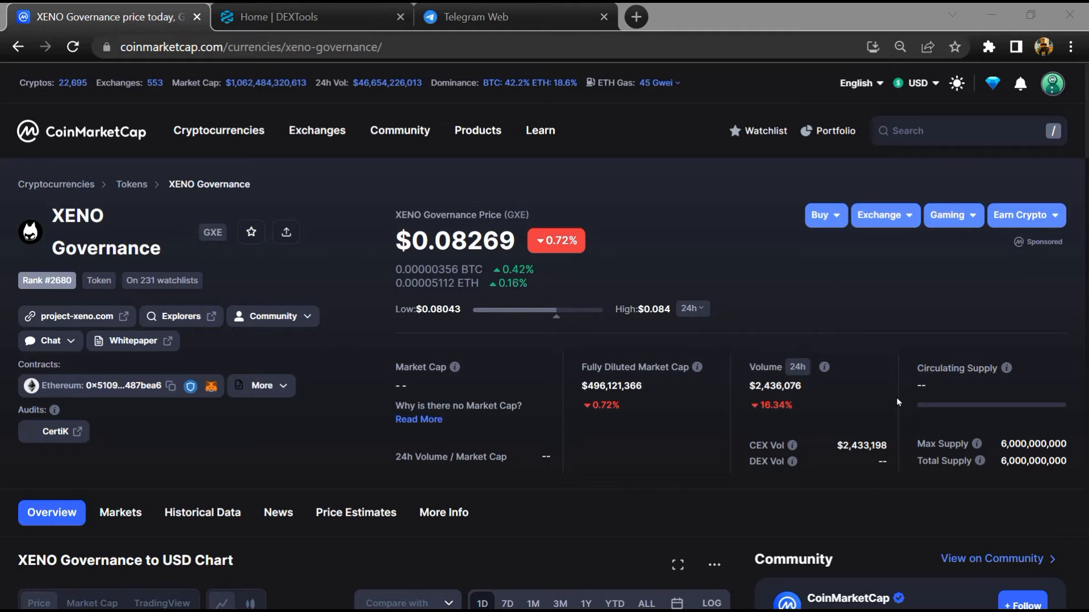
pyautogui.moveTo(833, 285)
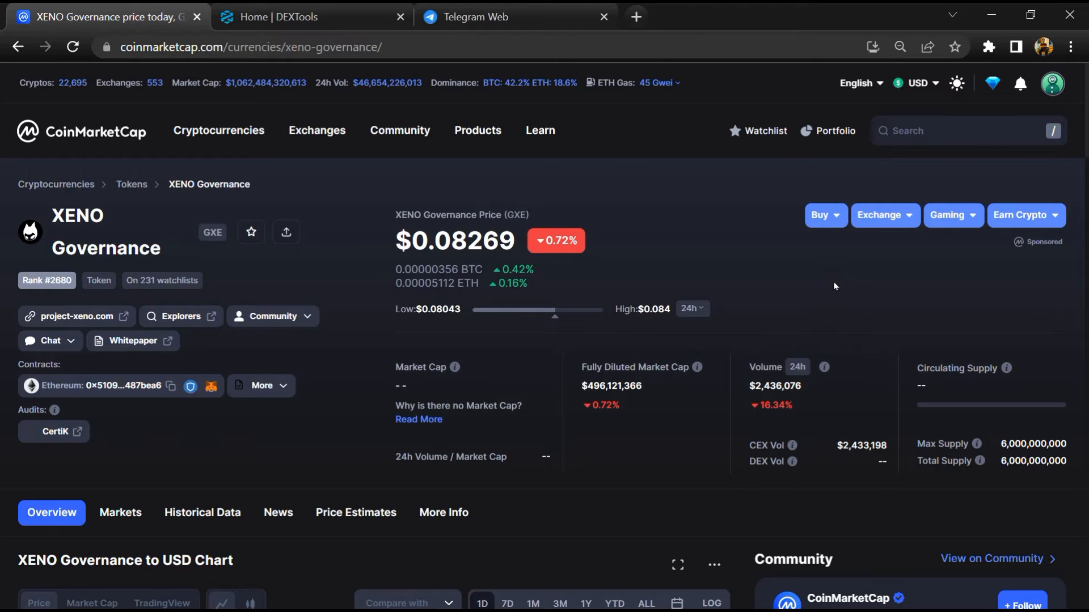
pyautogui.moveTo(809, 296)
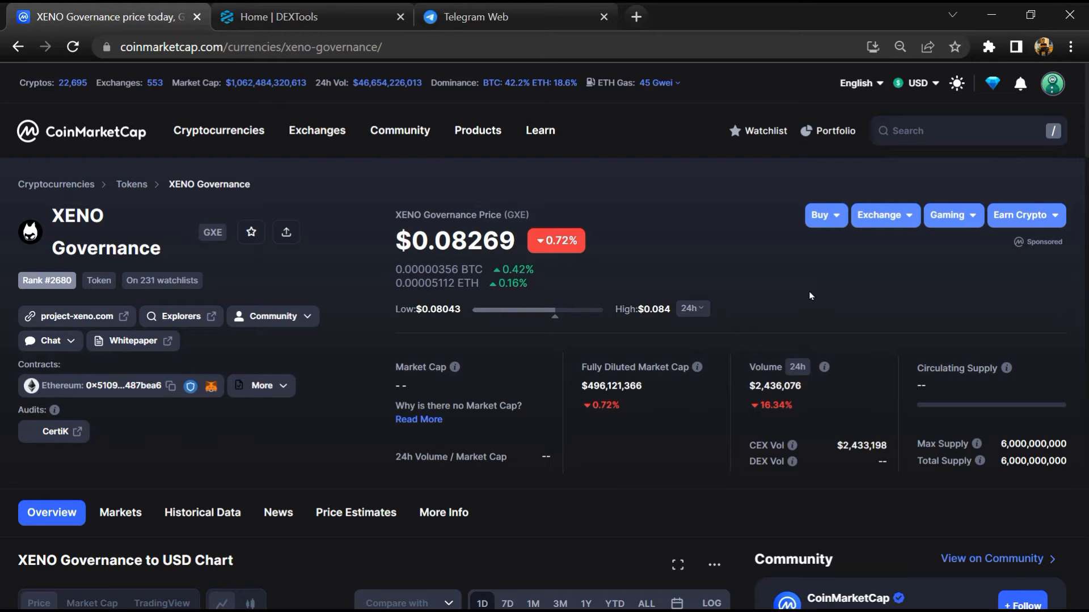
# Review the chart and Community feed, then reveal the project's Telegram and Discord chat links
pyautogui.scroll(-3)
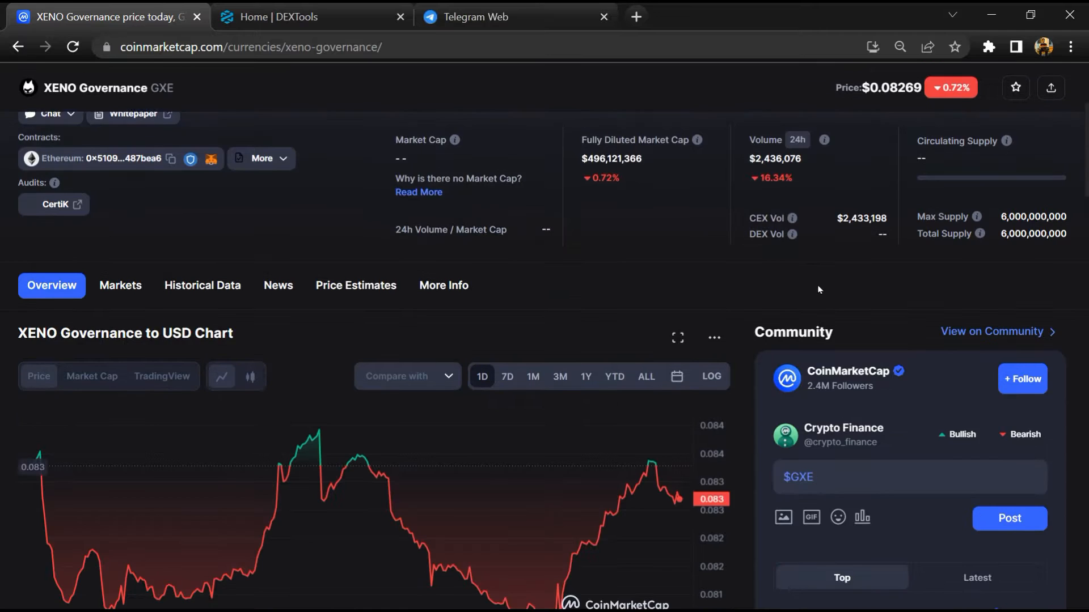
pyautogui.scroll(-3)
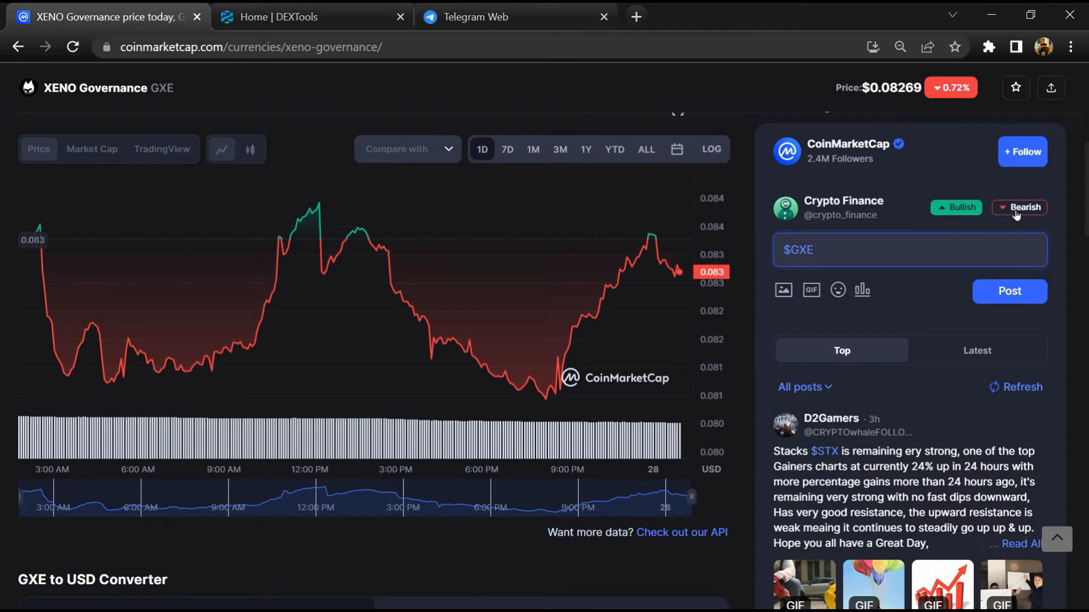
pyautogui.scroll(-3)
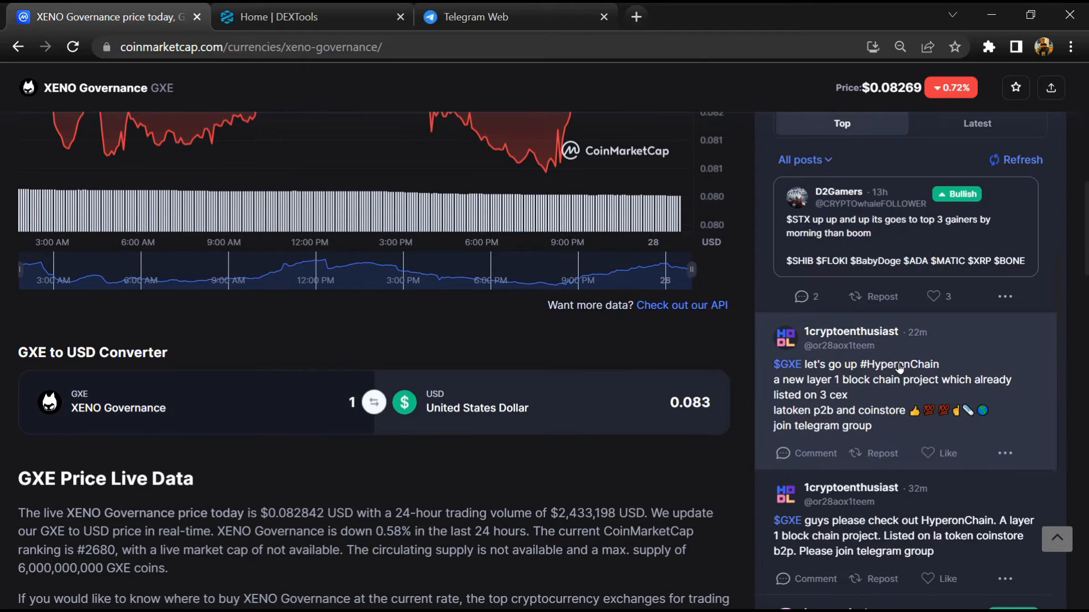
pyautogui.scroll(-3)
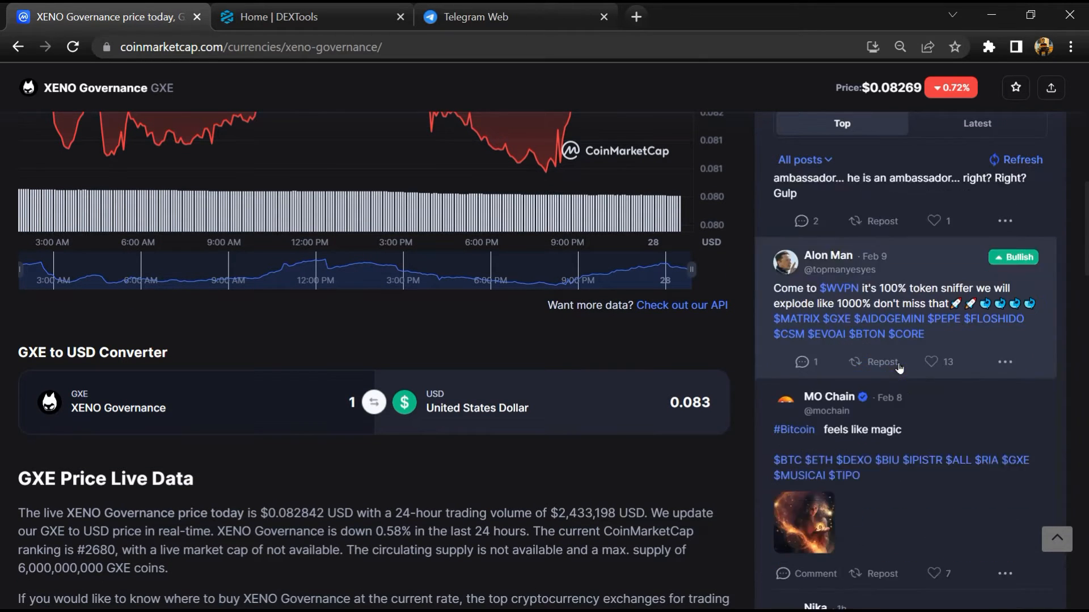
pyautogui.scroll(-3)
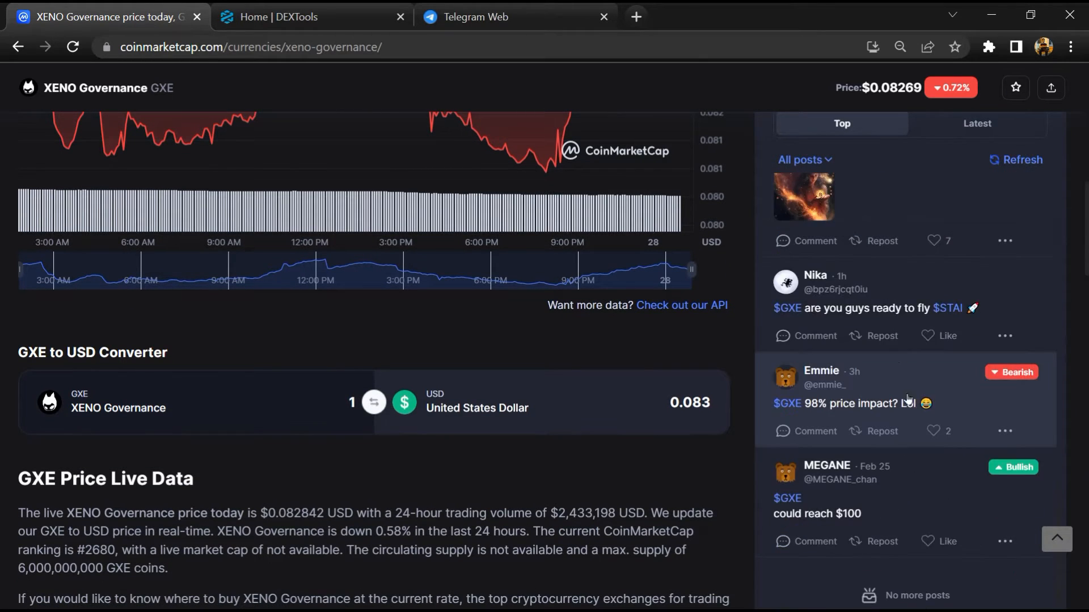
pyautogui.scroll(3)
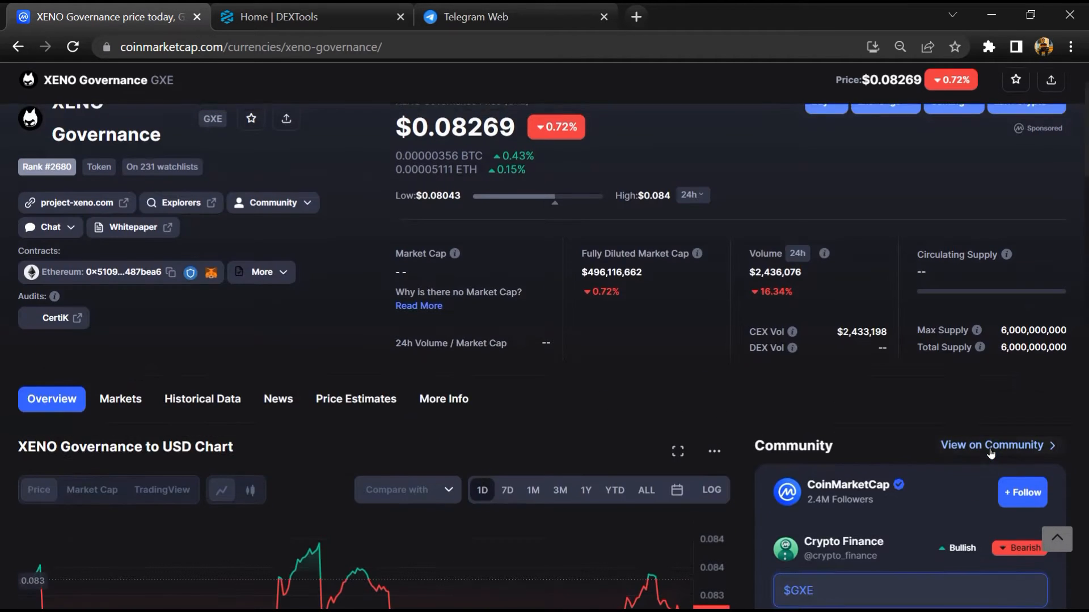
pyautogui.click(48, 341)
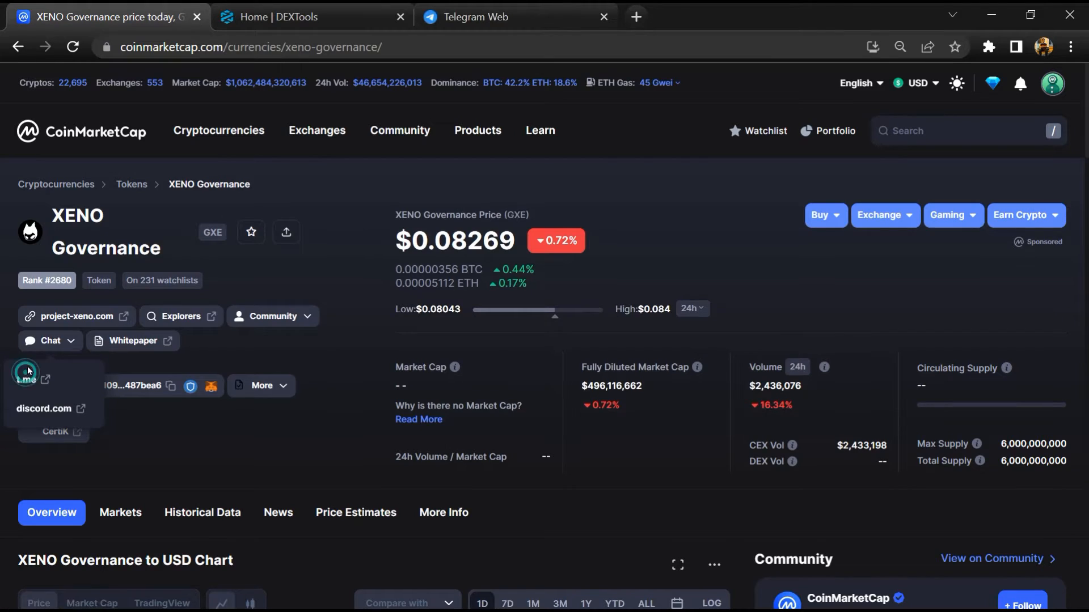
# Follow the t.me link and open the PROJECT XENO | OFFICIAL group via the 'projectxenoglb' search
pyautogui.click(23, 379)
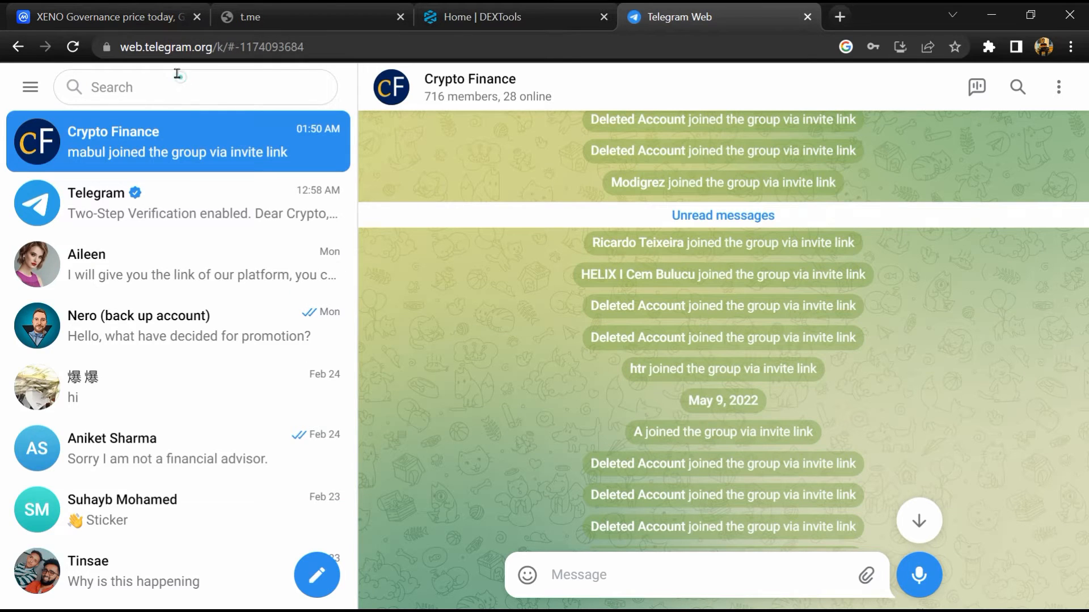
pyautogui.write('projectxenoglb')
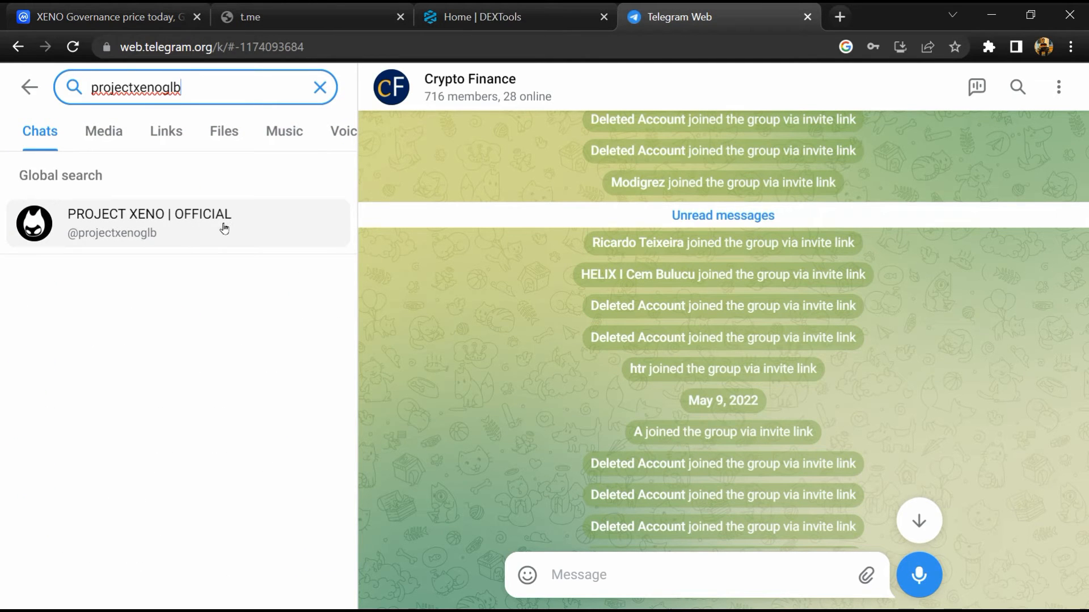
pyautogui.click(148, 223)
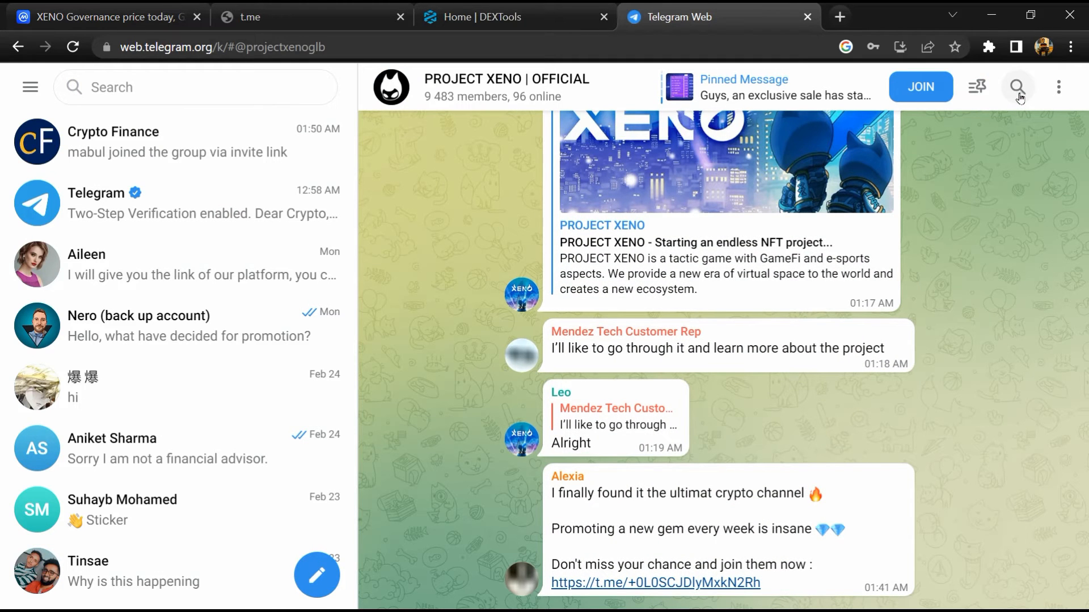
# Search the group's messages for 'scam', view a result, and return to the CoinMarketCap tab
pyautogui.write('scam')
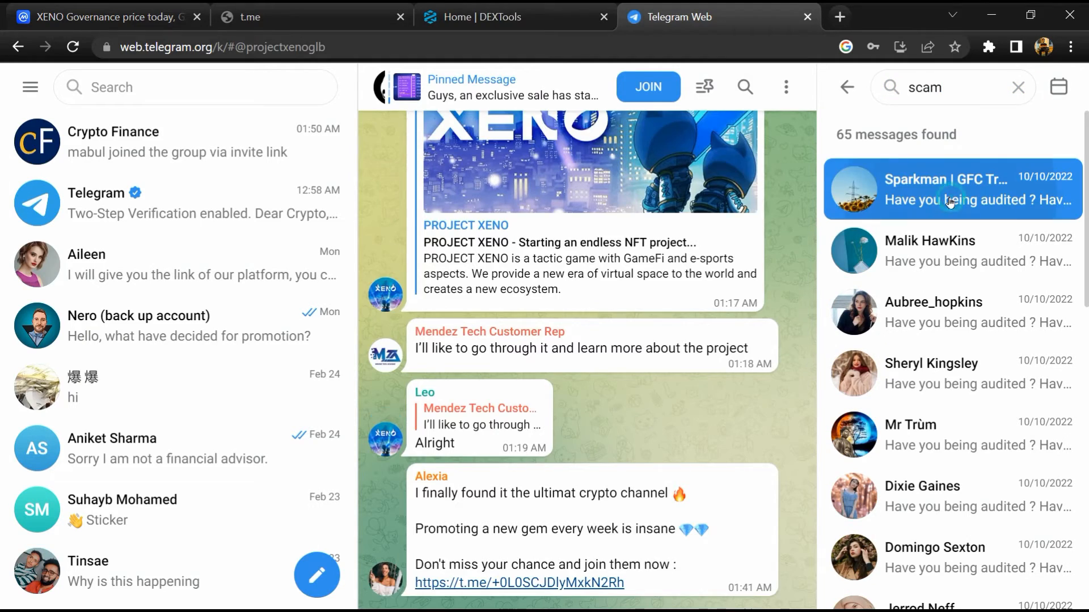
pyautogui.click(951, 313)
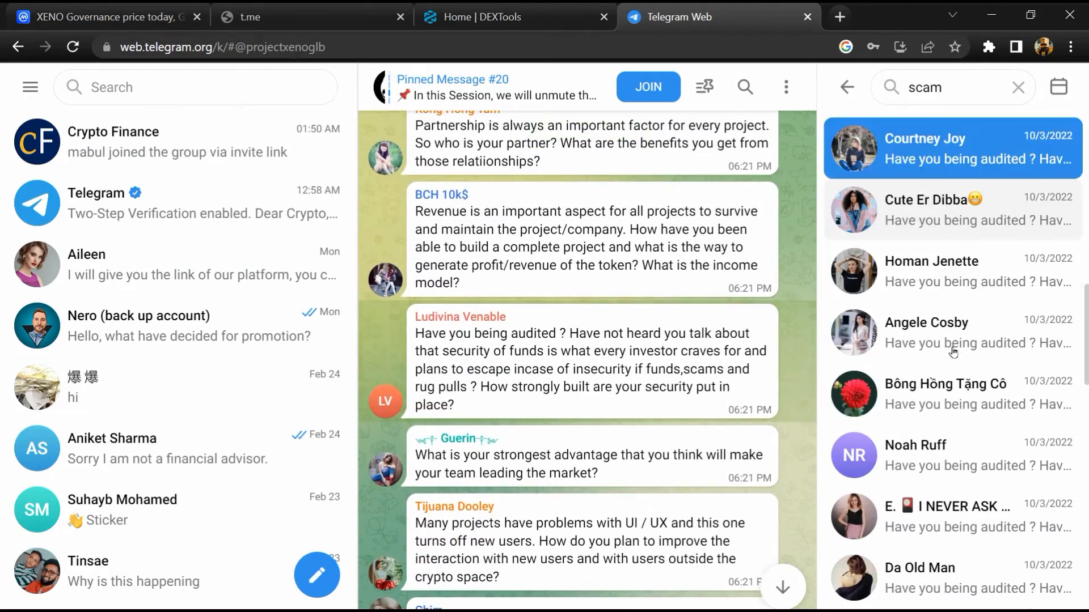
pyautogui.click(104, 17)
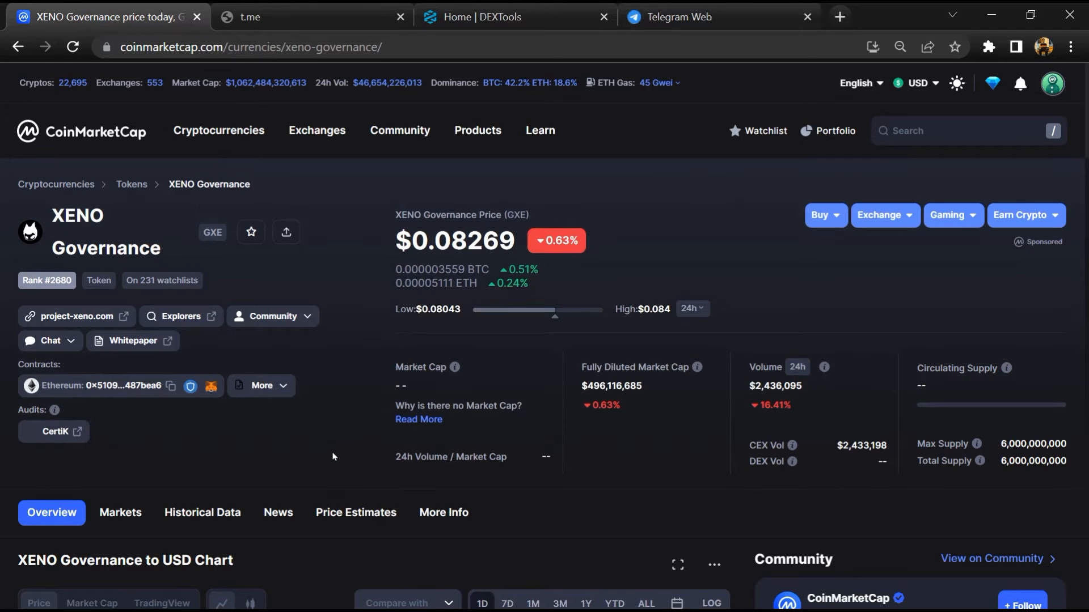
# Copy the GXE Ethereum contract address and switch to the DEXTools tab
pyautogui.click(170, 386)
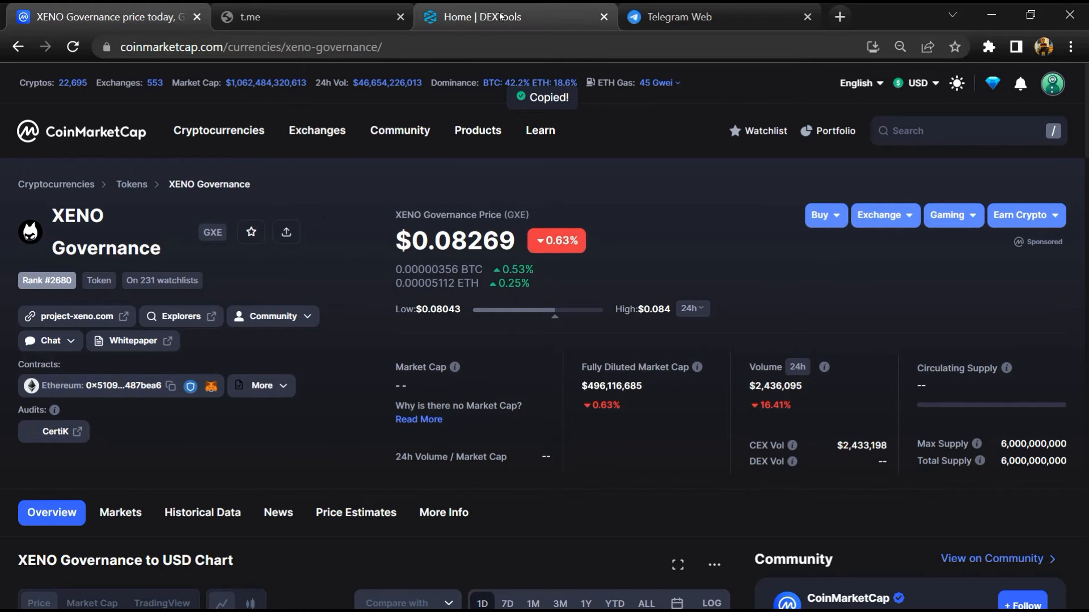
pyautogui.click(516, 17)
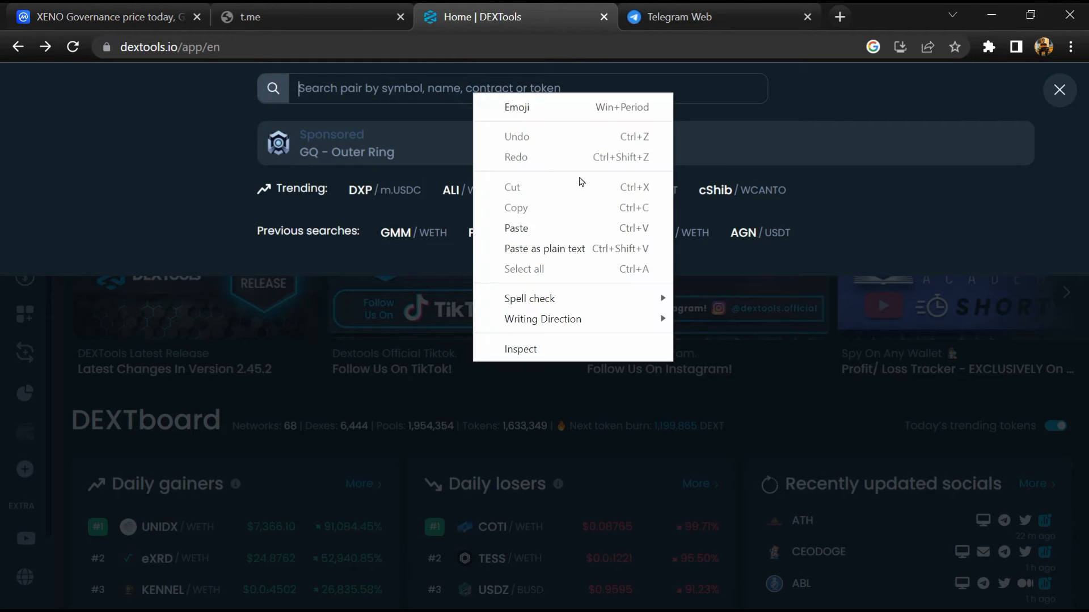
# Open the GXE/BUSD pair from the contract address search and review its Trade History table
pyautogui.click(515, 228)
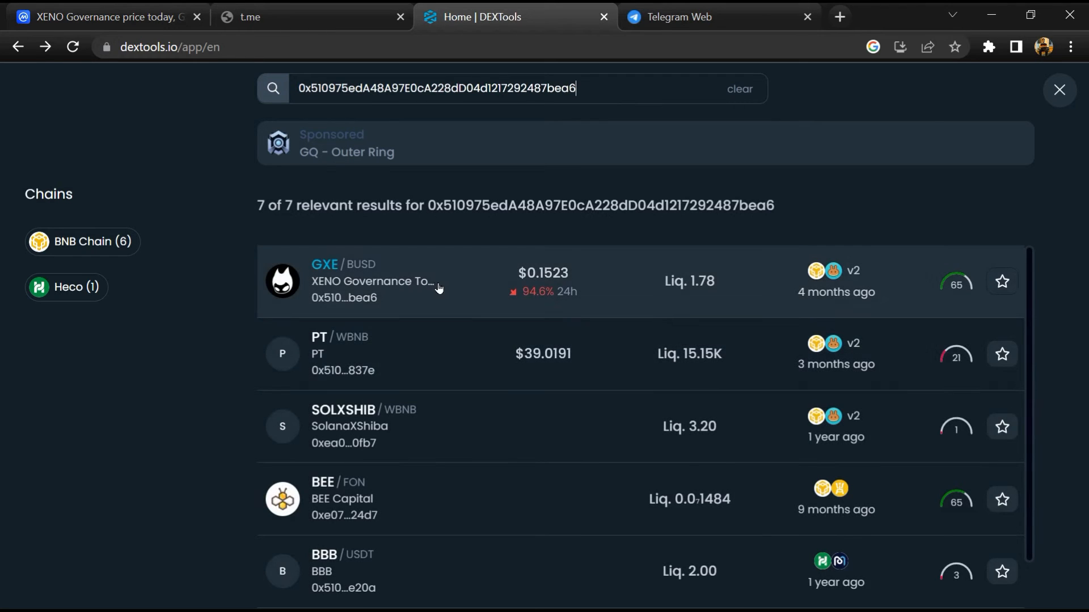
pyautogui.moveTo(443, 288)
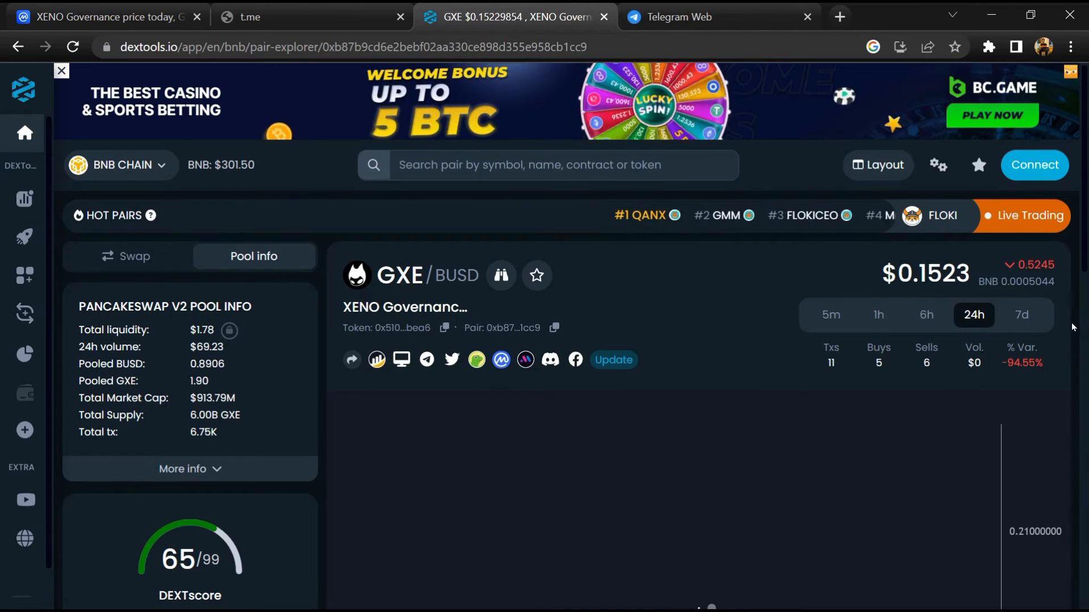
pyautogui.scroll(-3)
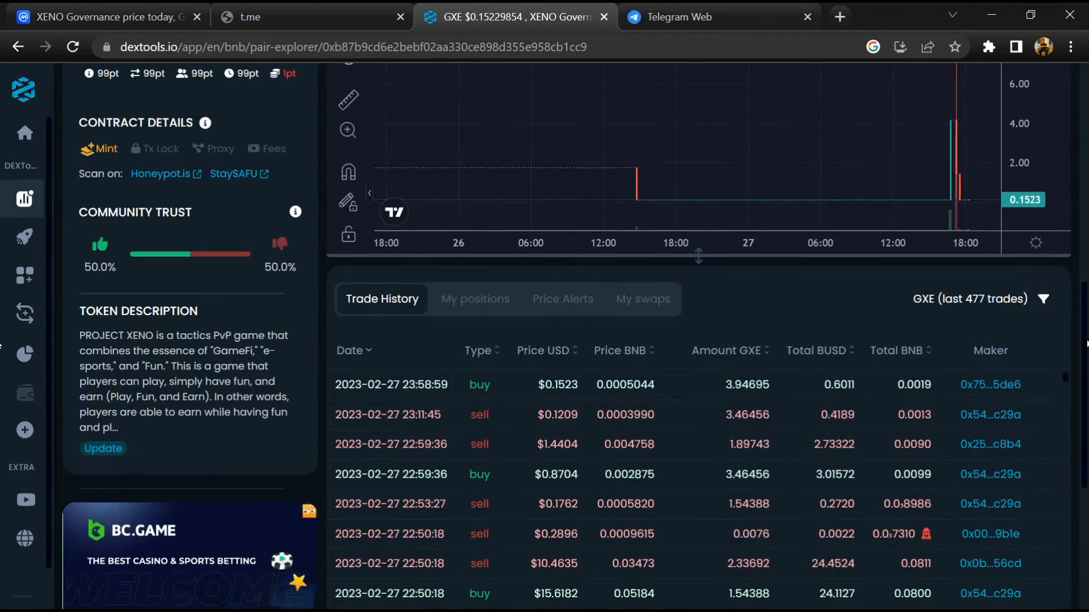
pyautogui.scroll(-3)
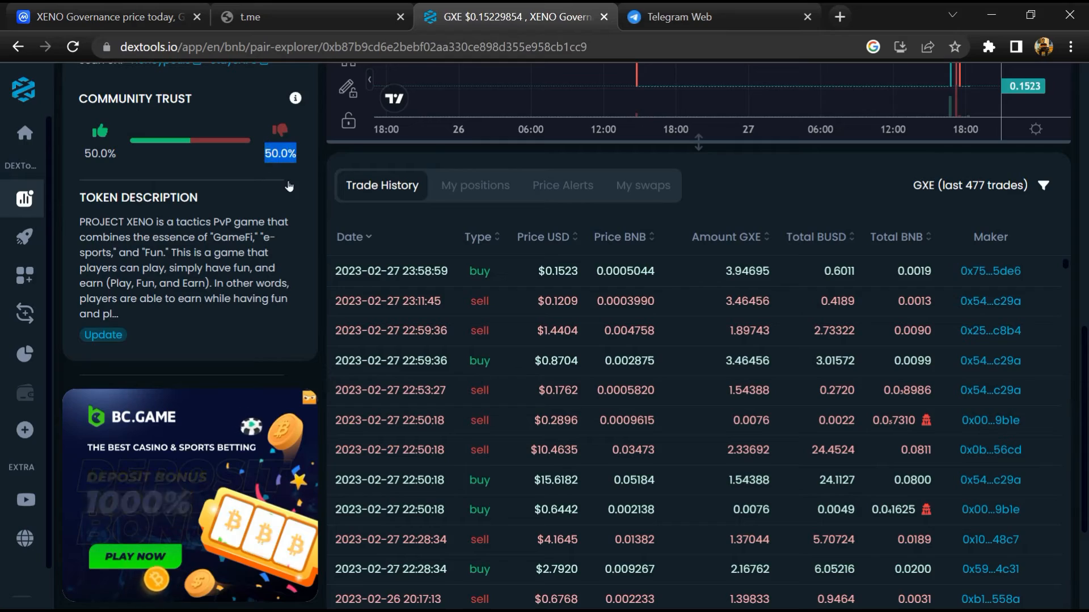
pyautogui.scroll(-3)
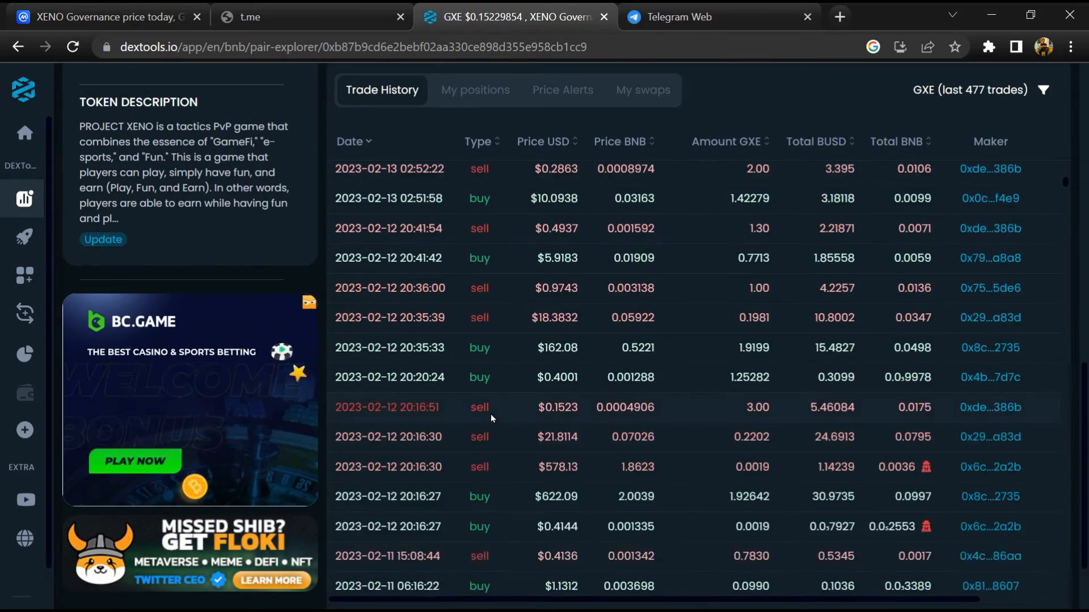
pyautogui.scroll(-3)
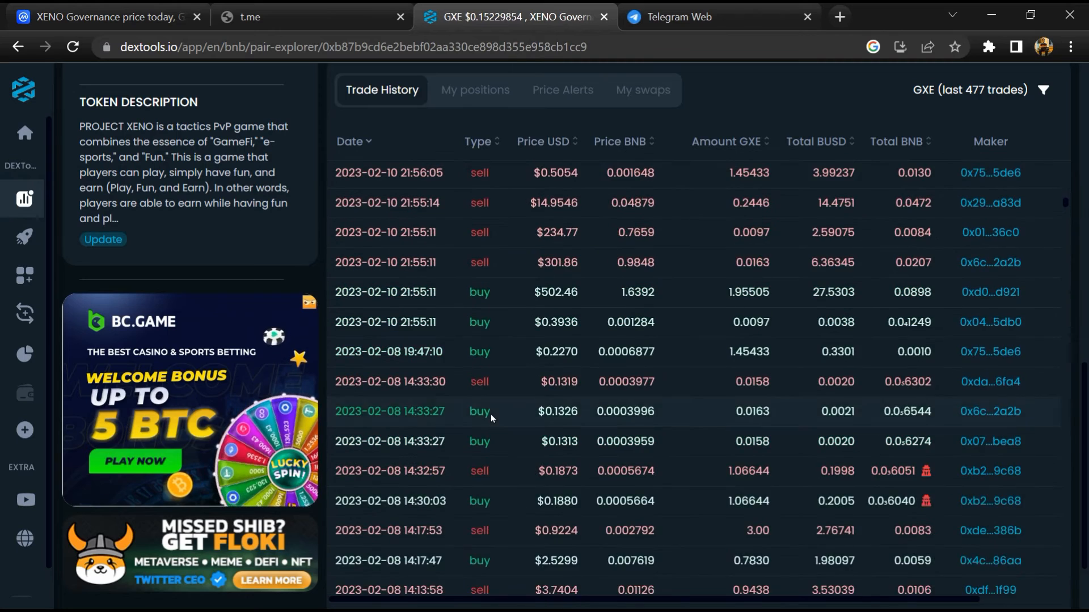
pyautogui.scroll(-3)
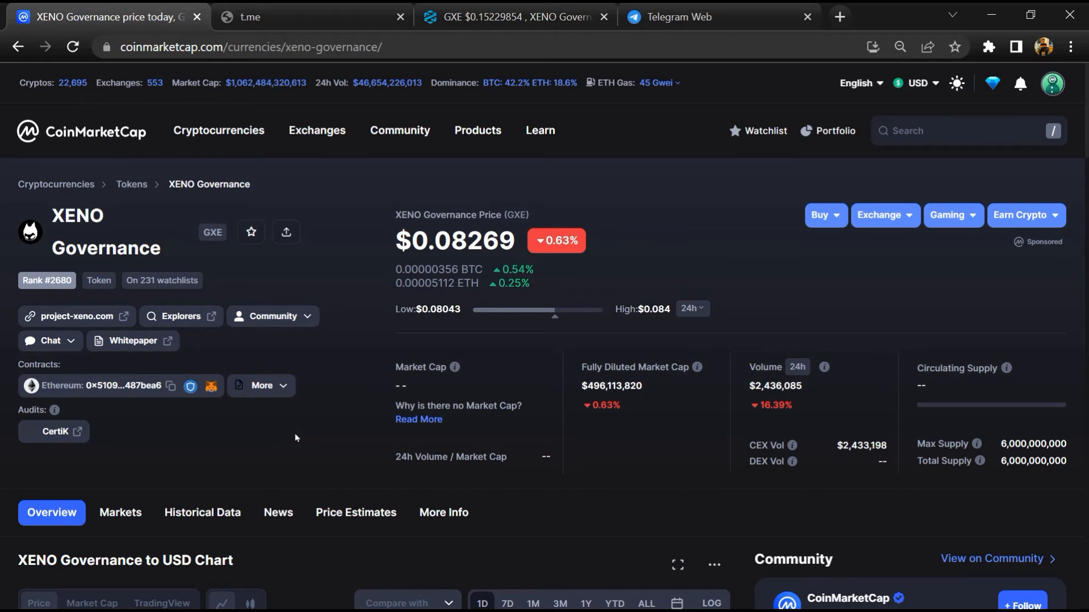
# Show the Markets tab listing GXE/USDT spot pairs on BKEX, MEXC and BTCEX
pyautogui.scroll(-3)
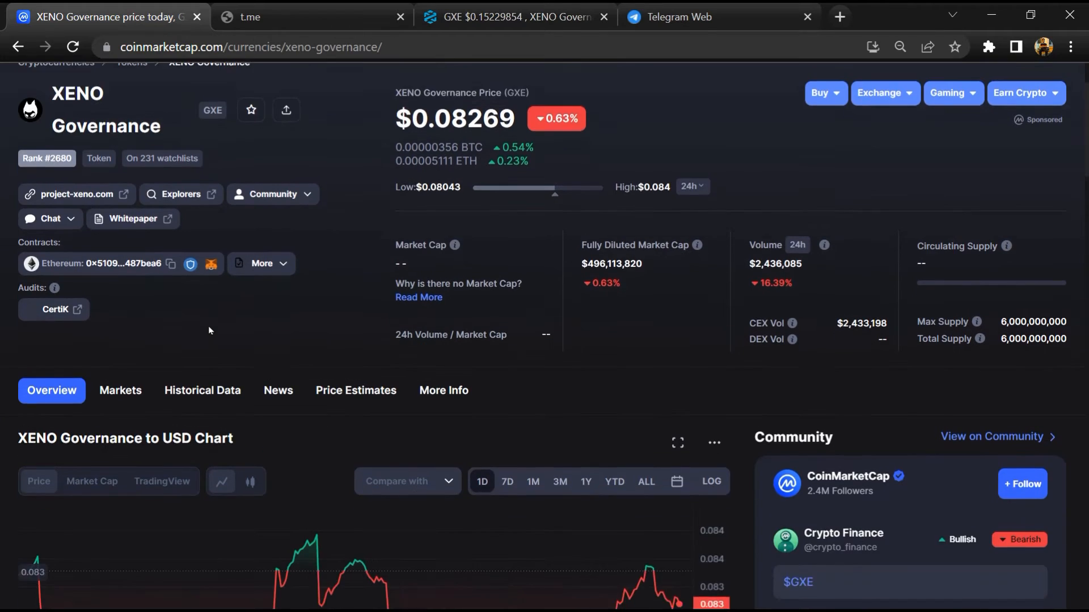
pyautogui.scroll(-3)
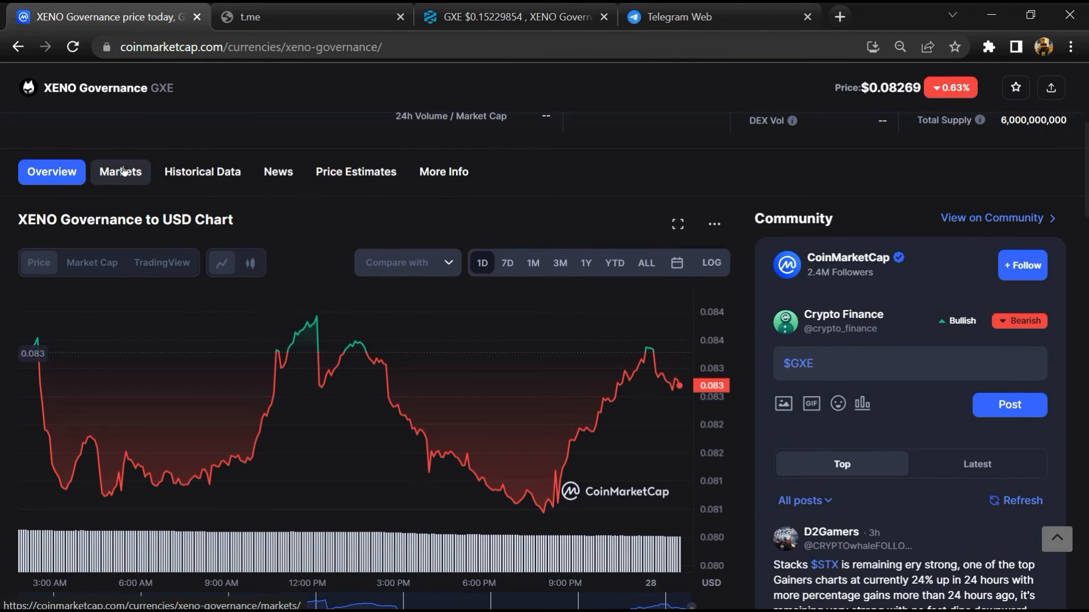
pyautogui.click(120, 172)
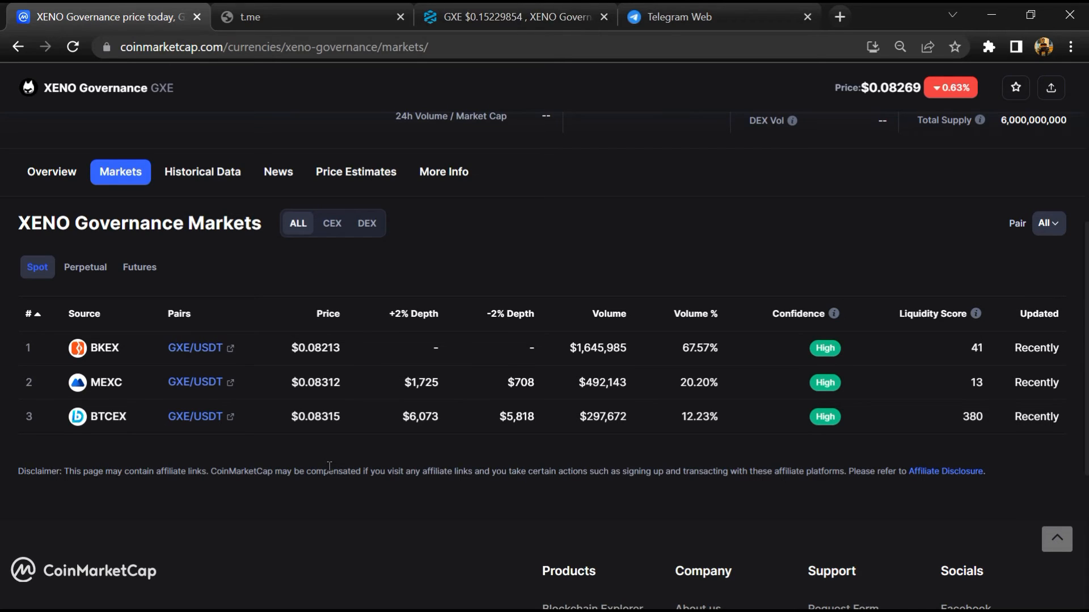
pyautogui.scroll(3)
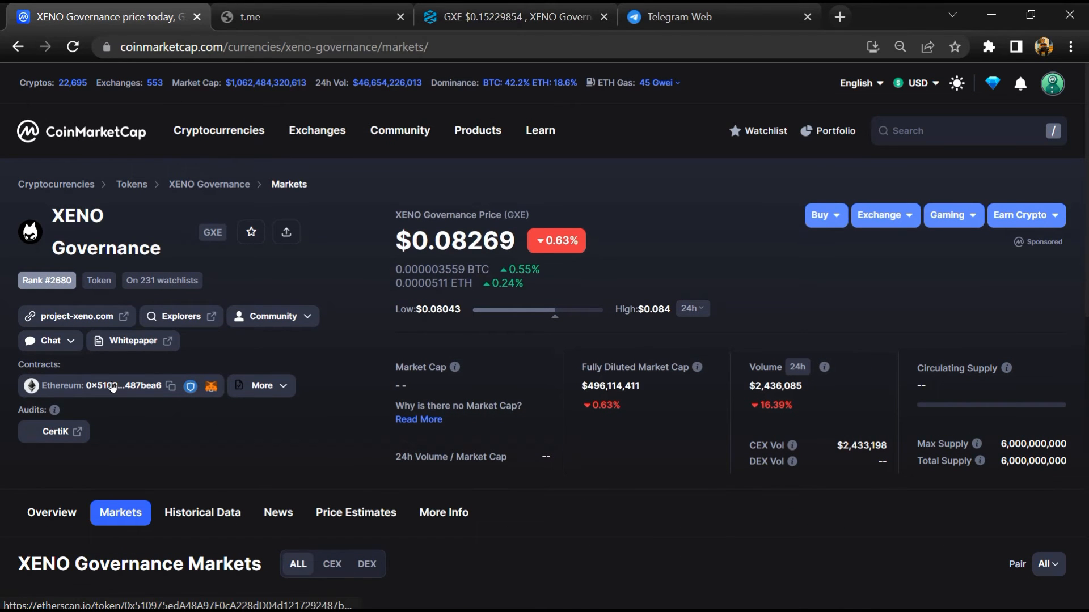
# Open the GXE contract on Etherscan and view the Holders tab, where one address owns 100%
pyautogui.click(125, 386)
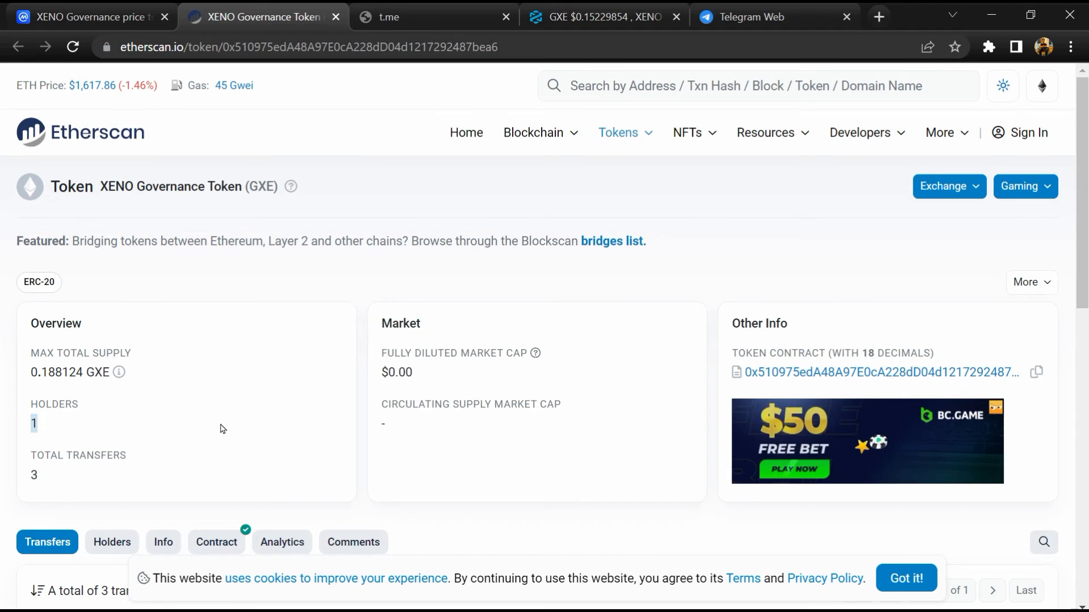
pyautogui.scroll(-3)
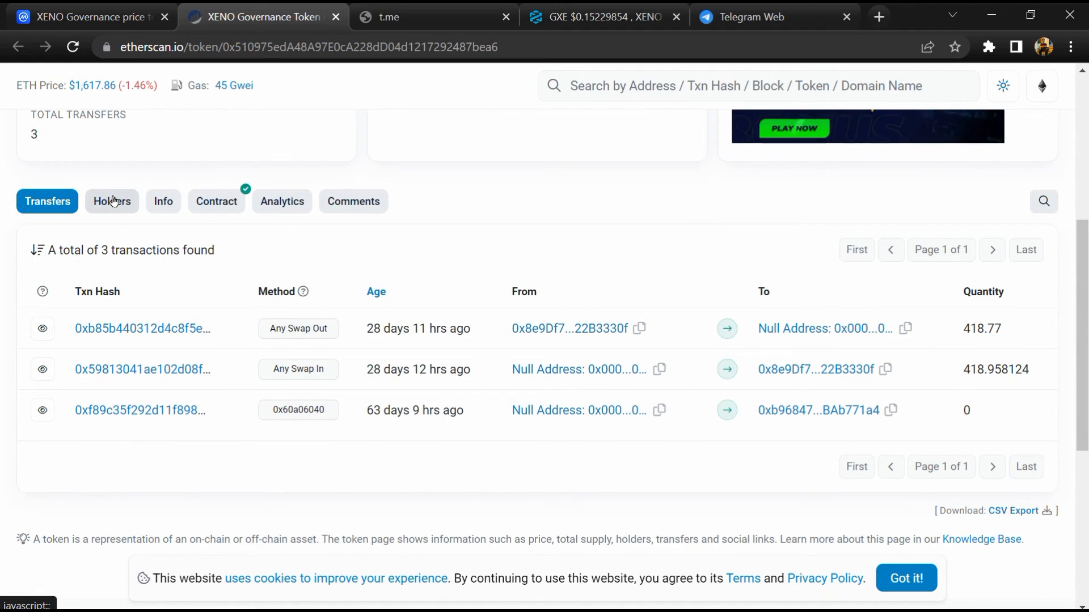
pyautogui.click(112, 202)
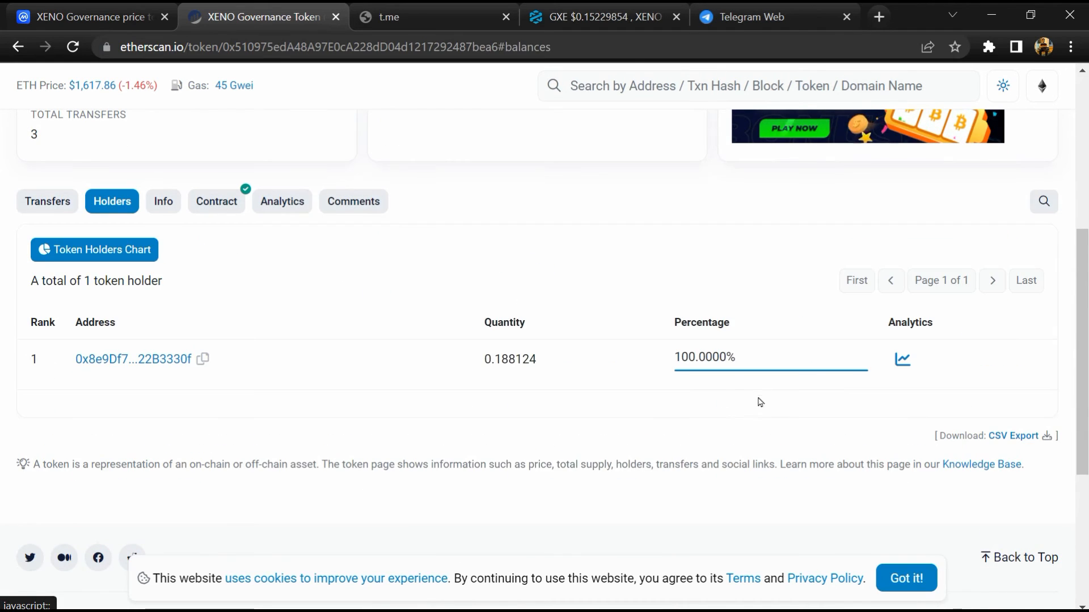
pyautogui.moveTo(106, 355)
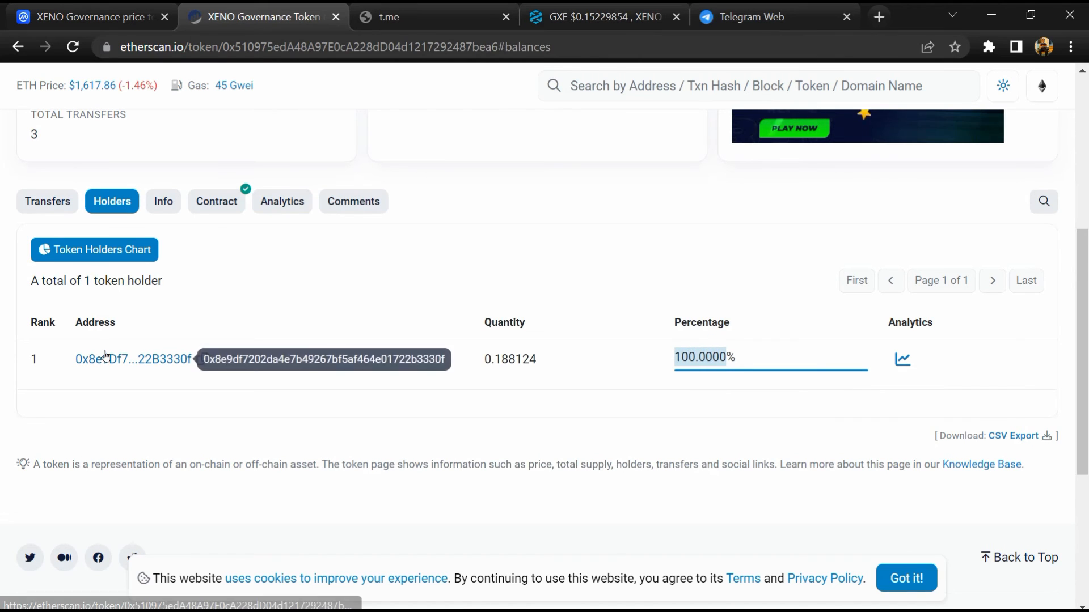
pyautogui.moveTo(534, 395)
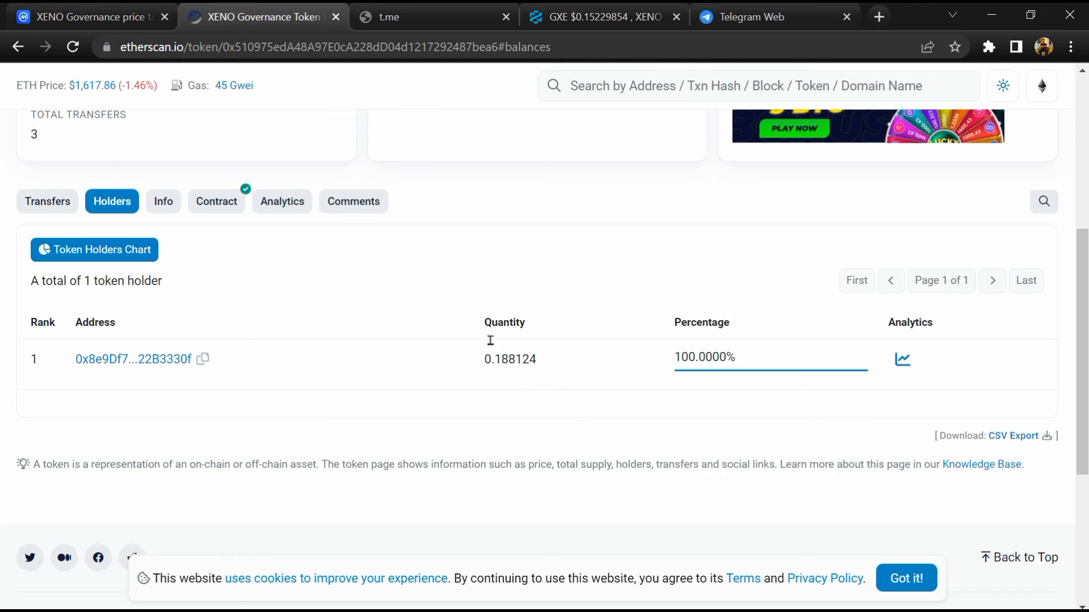
pyautogui.click(46, 202)
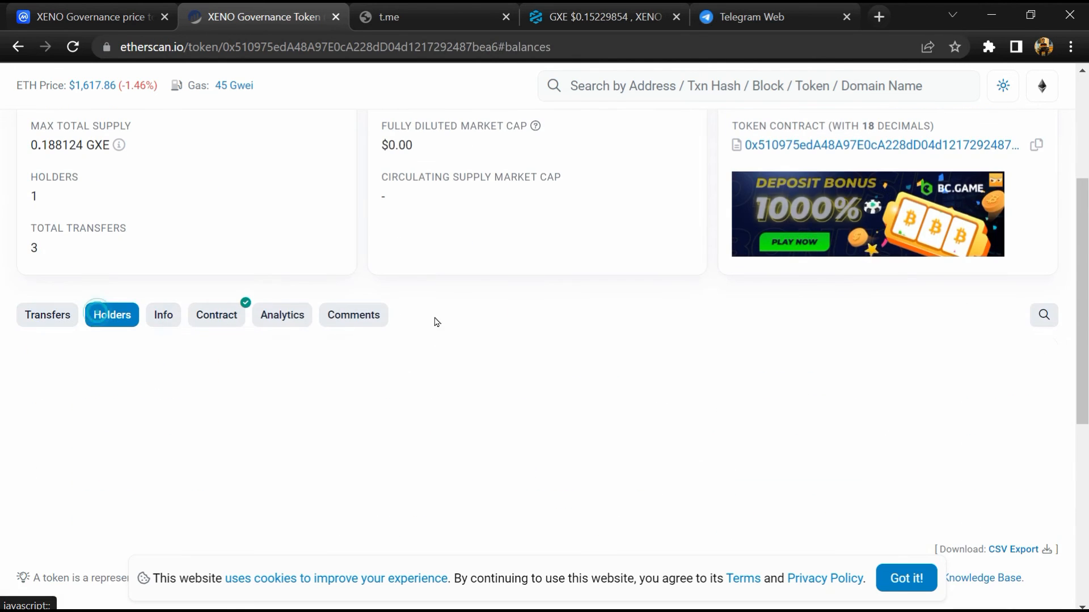
pyautogui.scroll(-3)
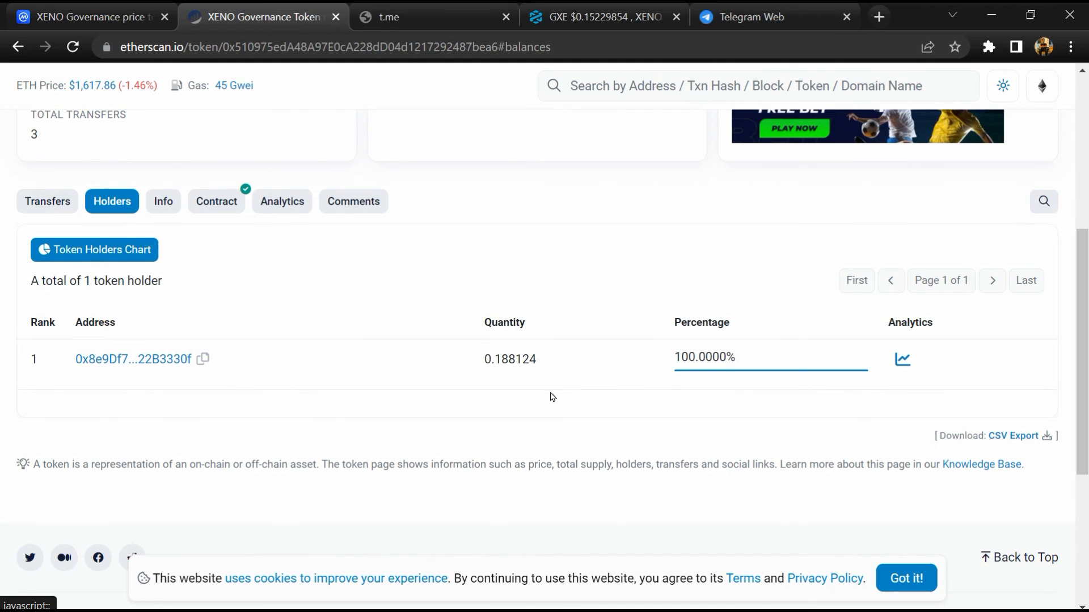